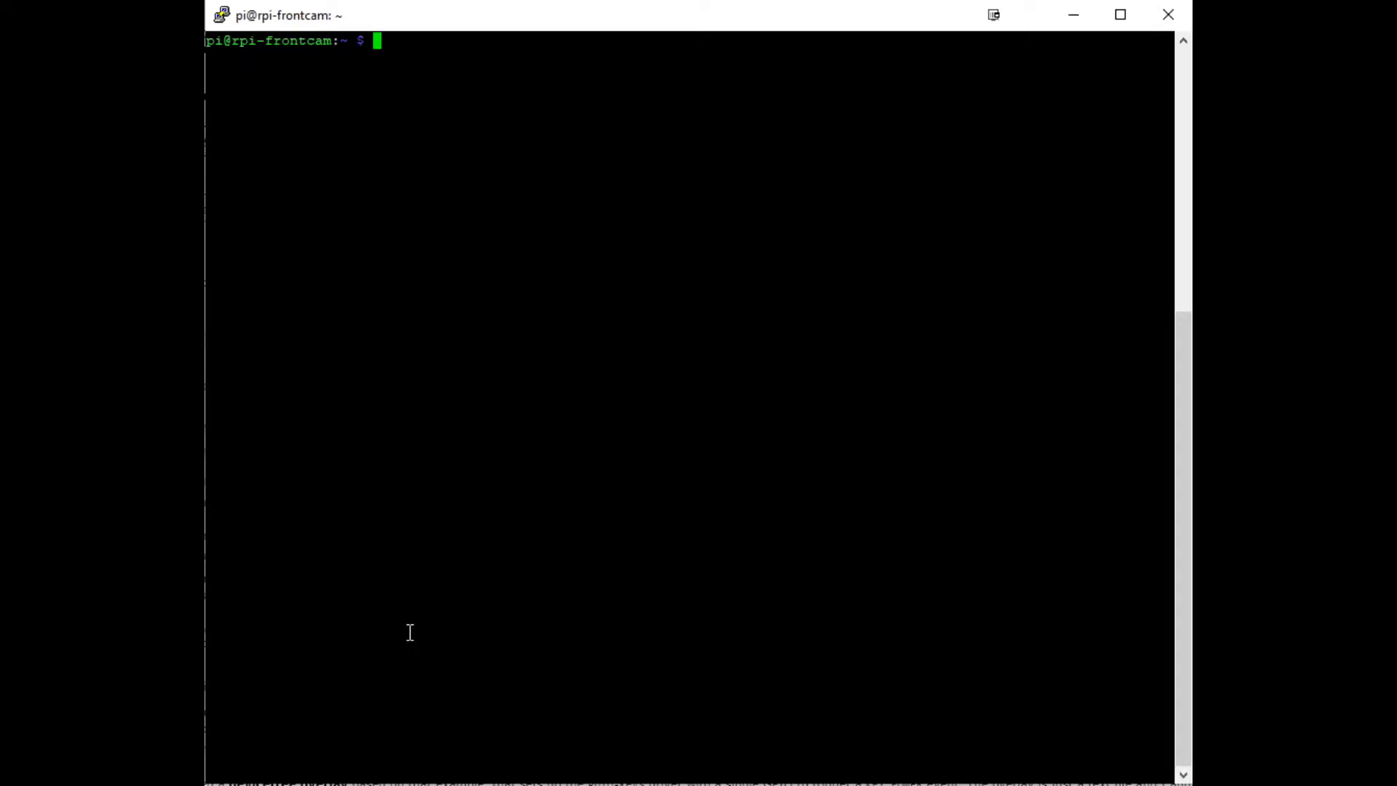
Step: Open /boot/config.txt in nano with sudo from a fresh shell prompt
key("enter")
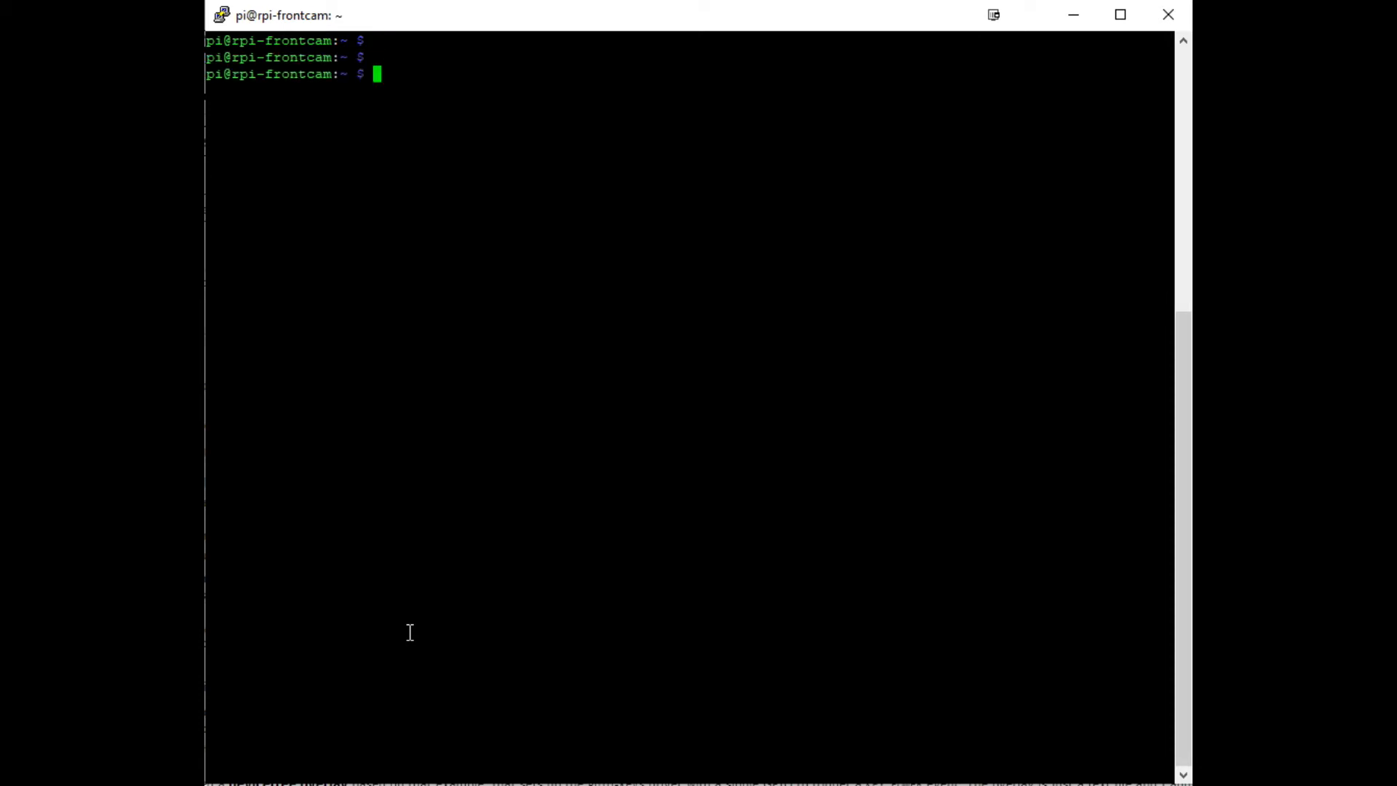
type("sudo")
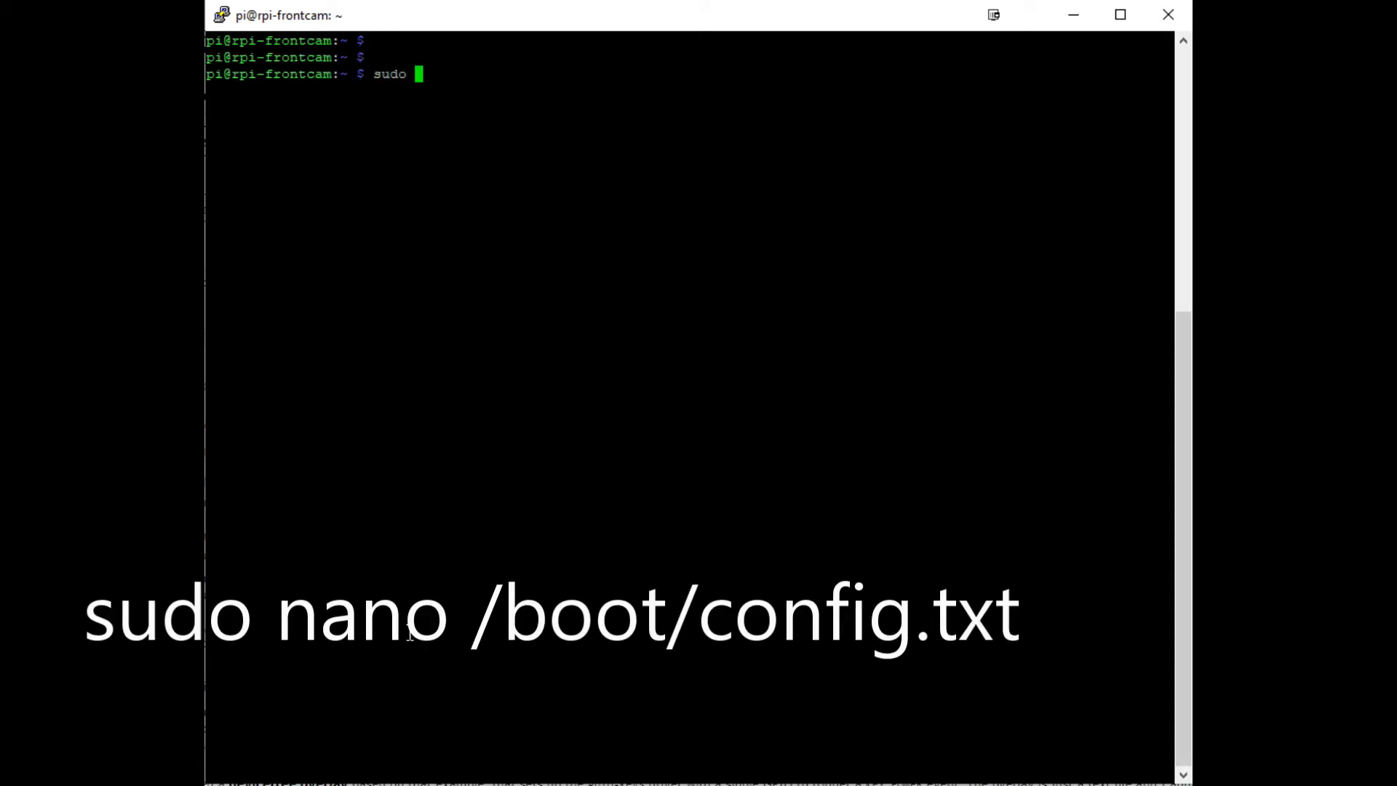
type("nano /boo")
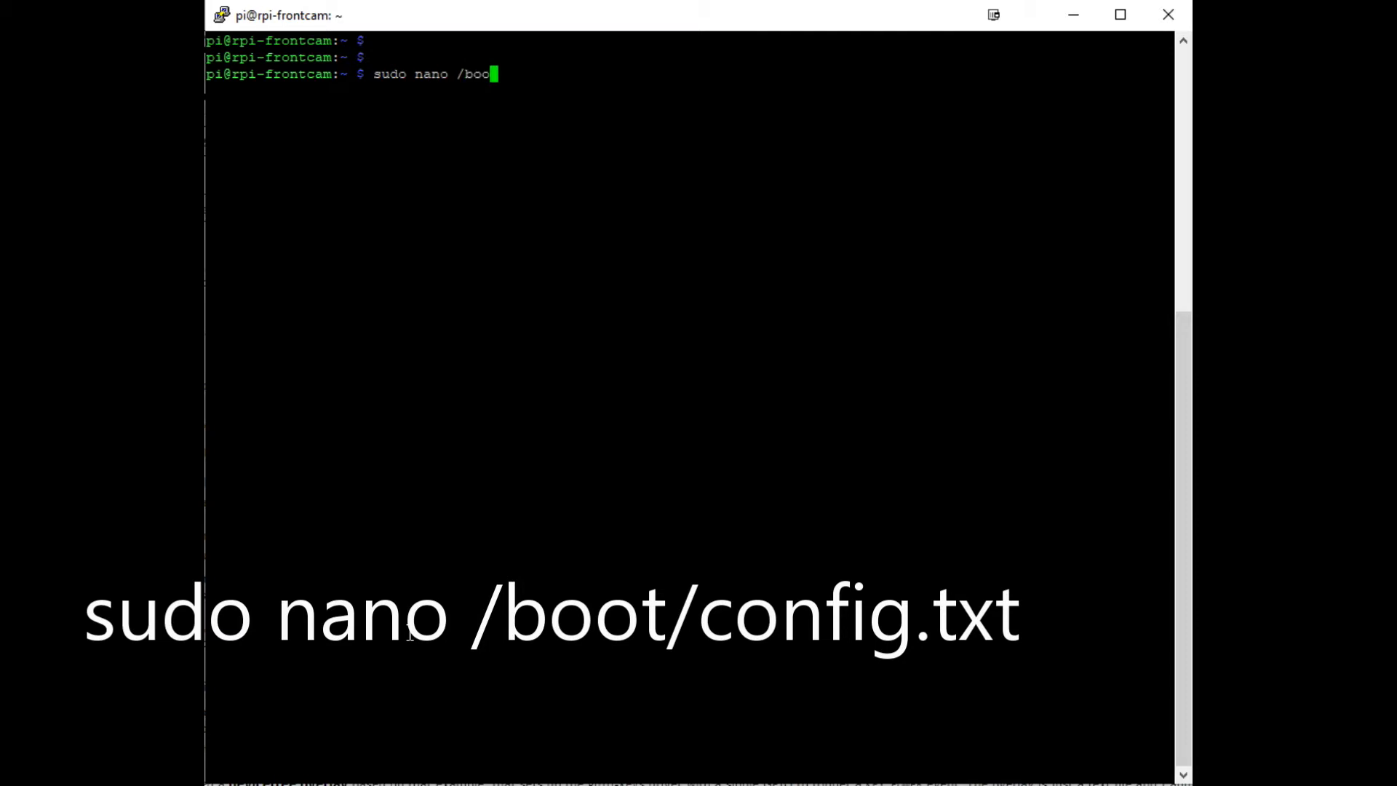
type("t/config.t")
type("gpu_mem=128")
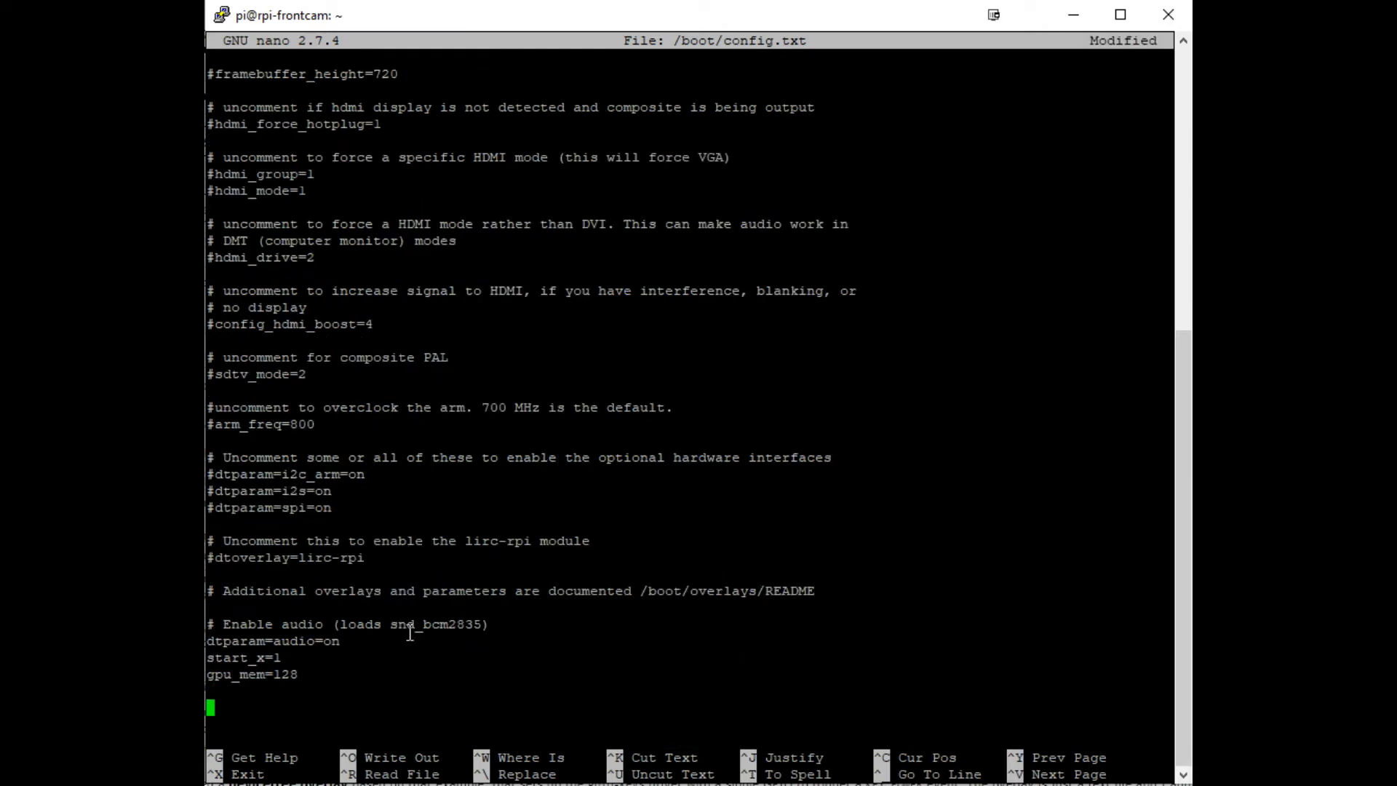
Step: Type the comment '# Enable GPIO Shutdown using Board PINs 5 and 6' below gpu_mem=128
type("# Enable")
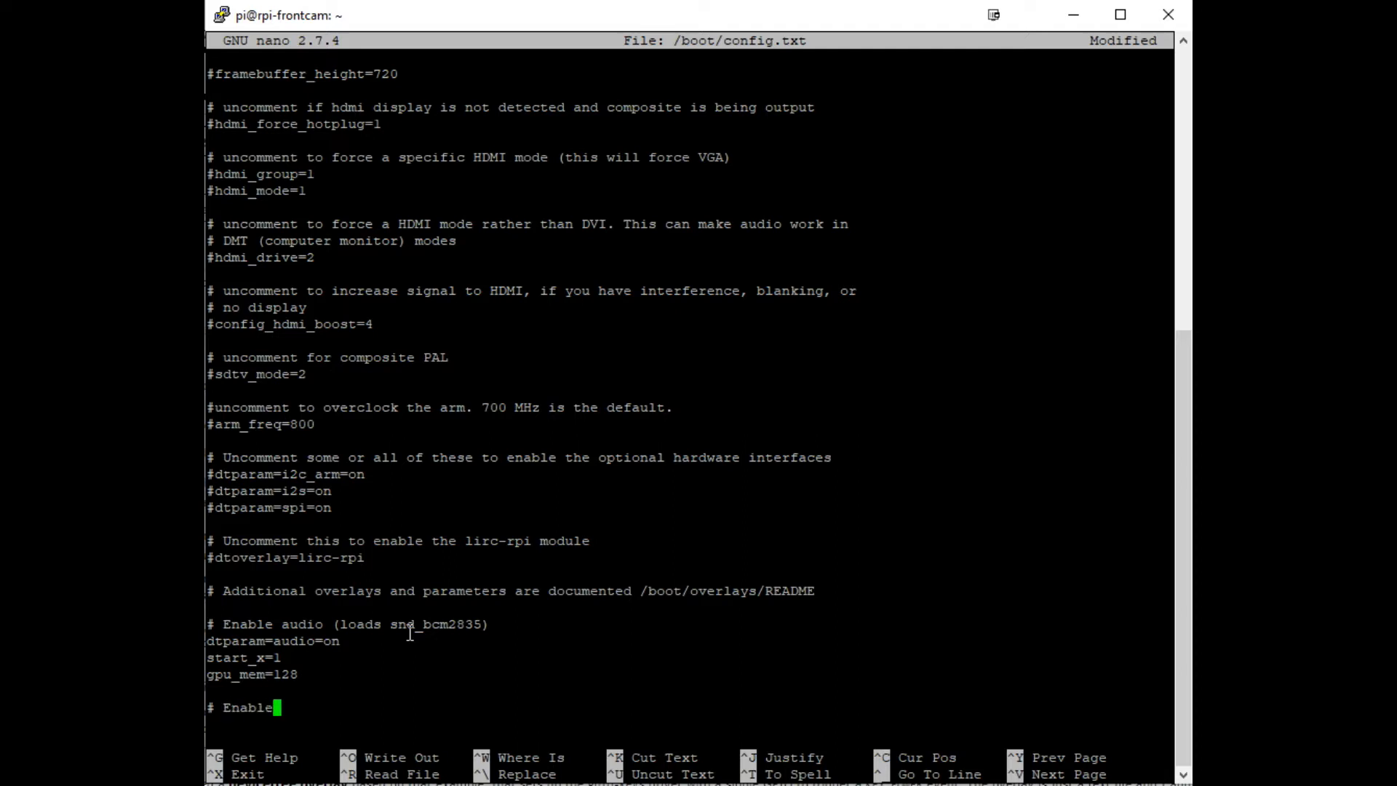
type("GPIO Shutdown")
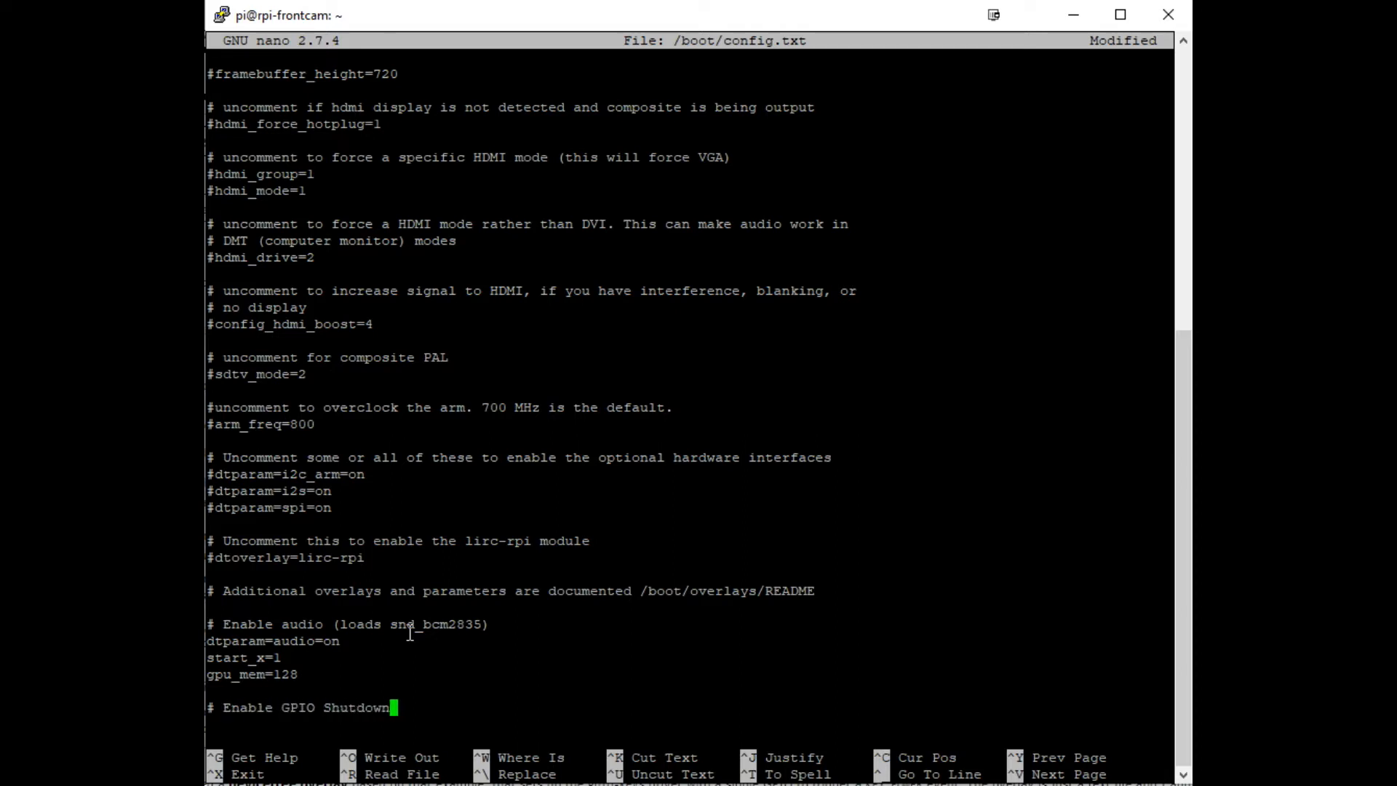
type("using")
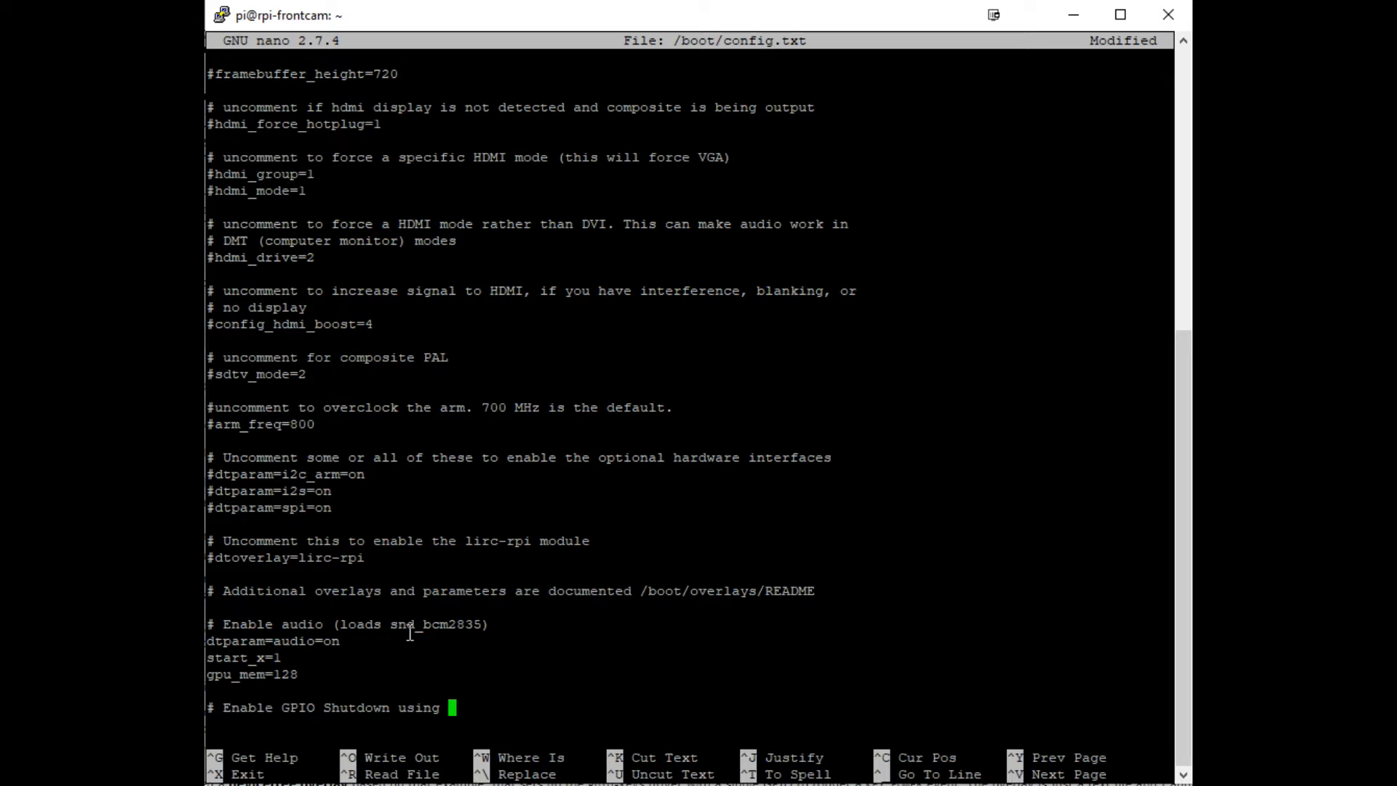
type("Board")
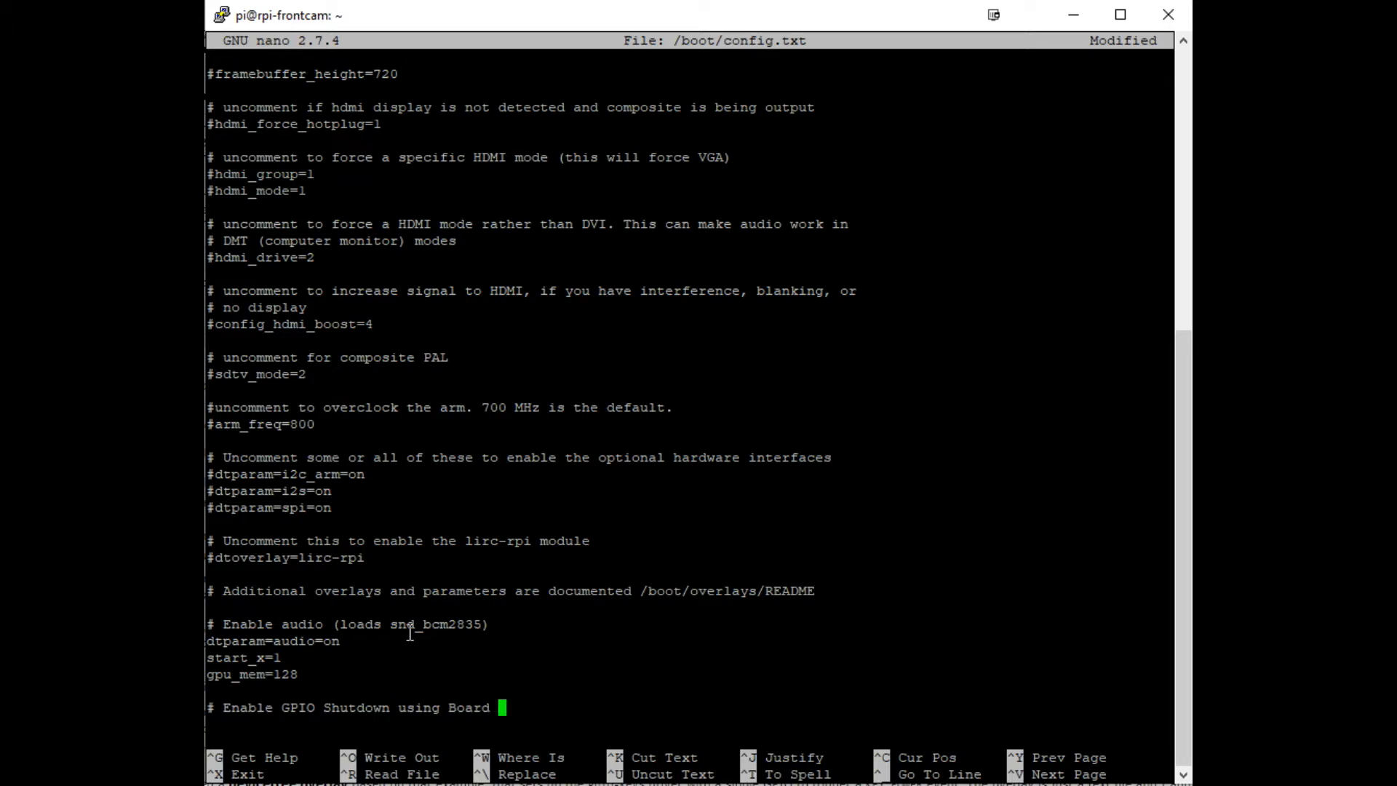
type("PINs")
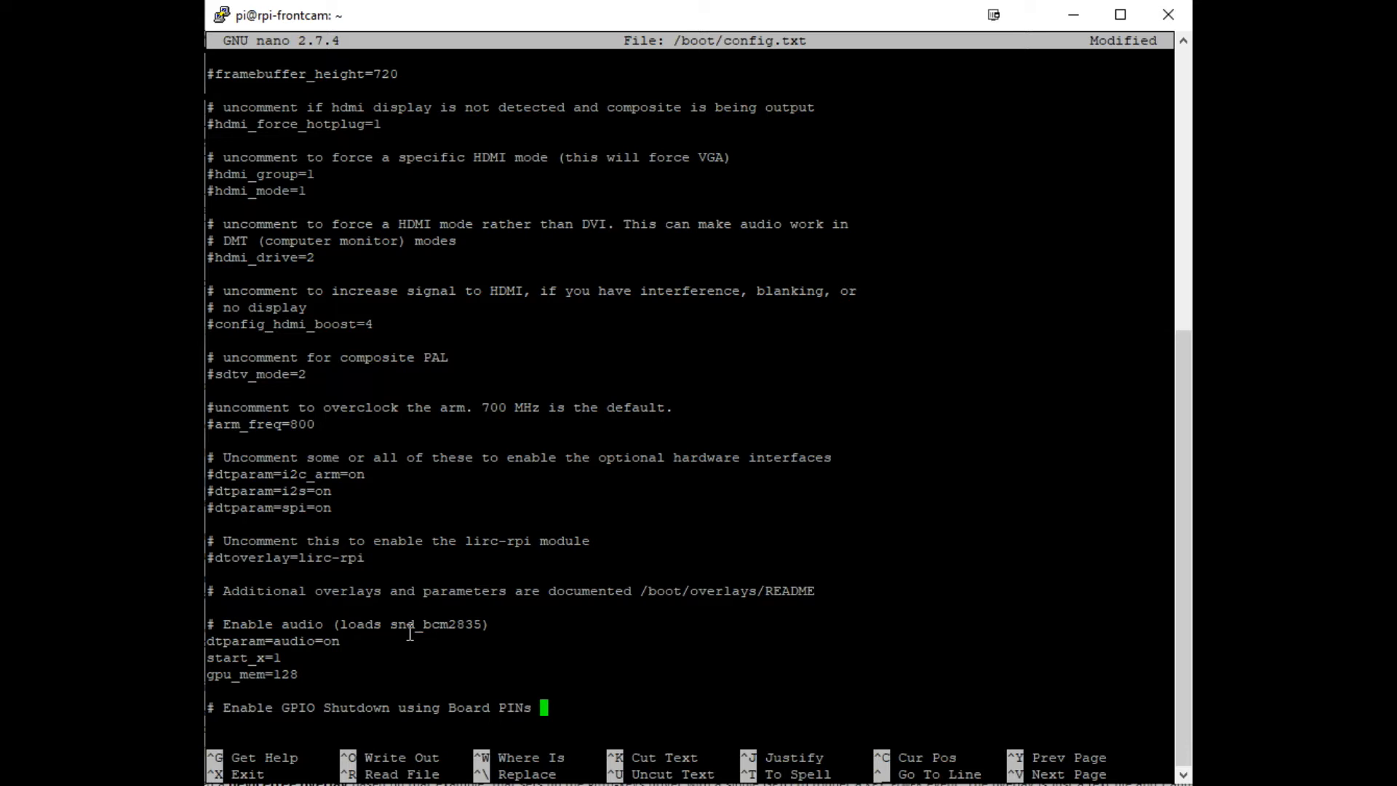
type("5")
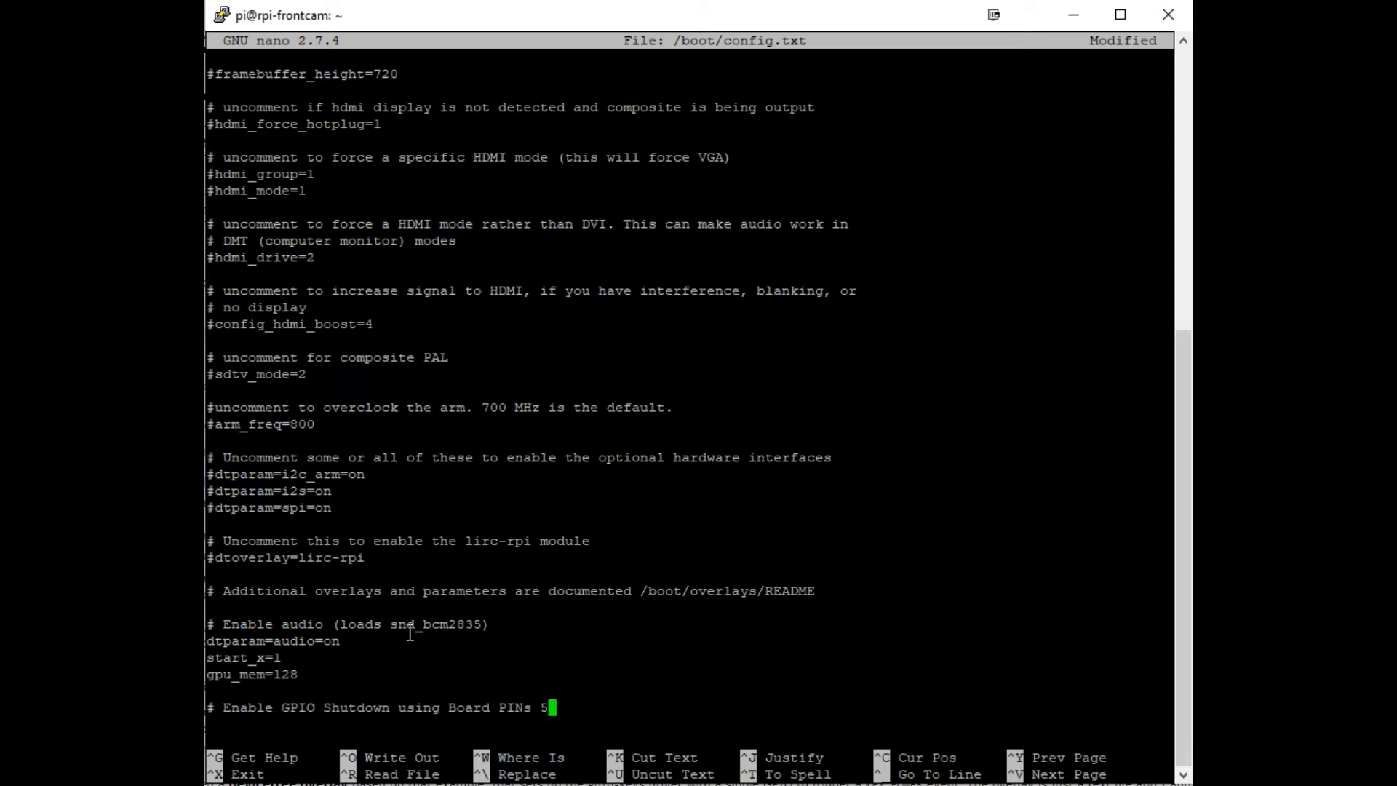
type("and 6")
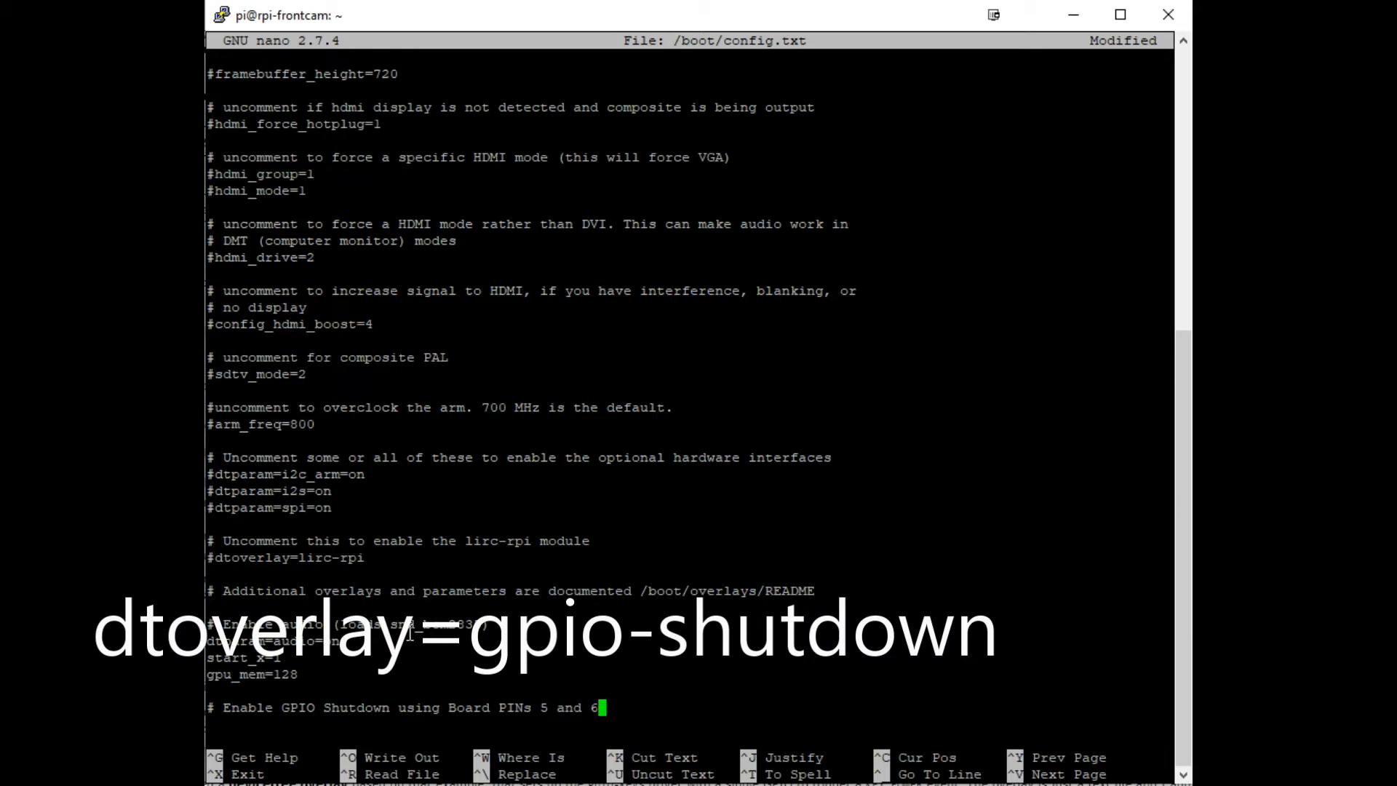
Step: Add the line 'dtoverlay=gpio-shutdown' on a new line under the comment
key("enter")
type("dtoverlay")
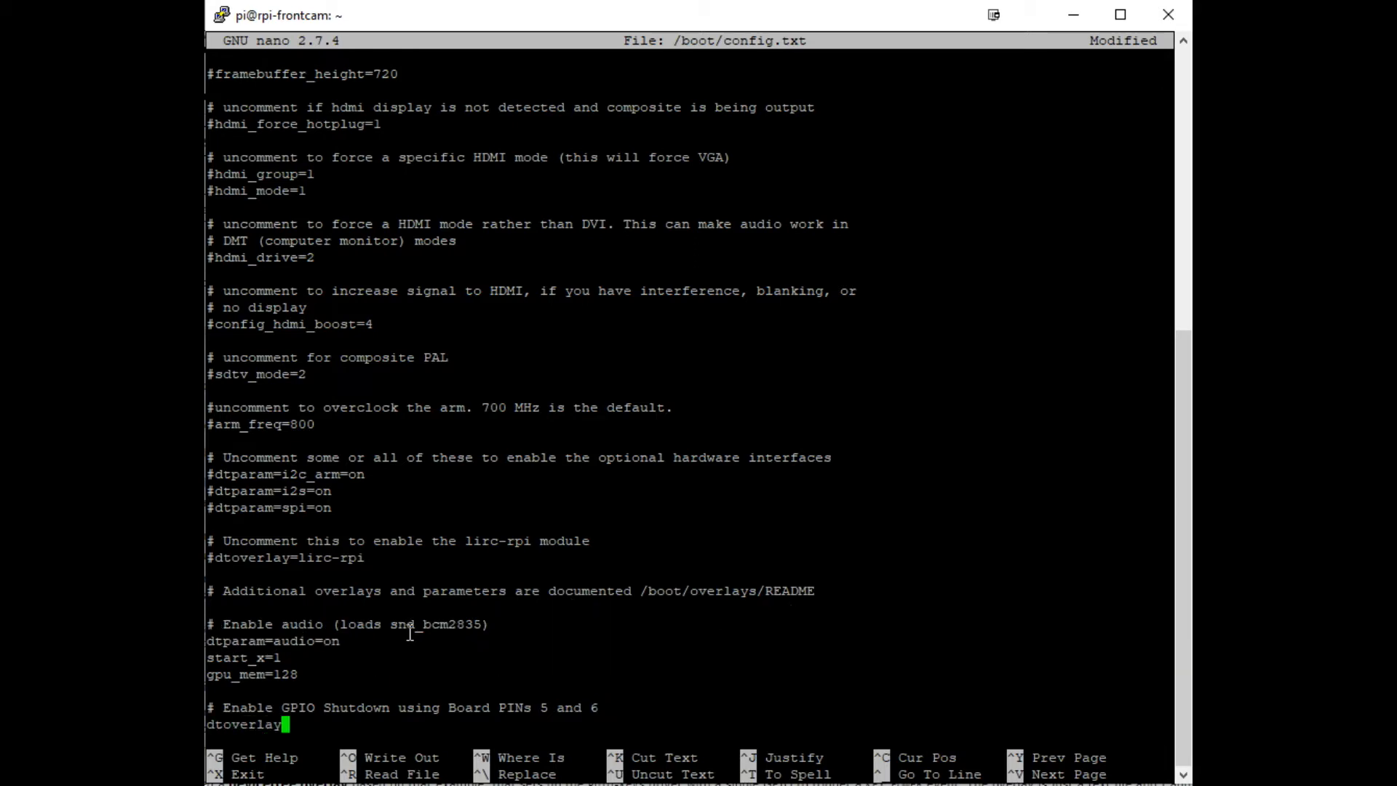
type("gpio-shutdow")
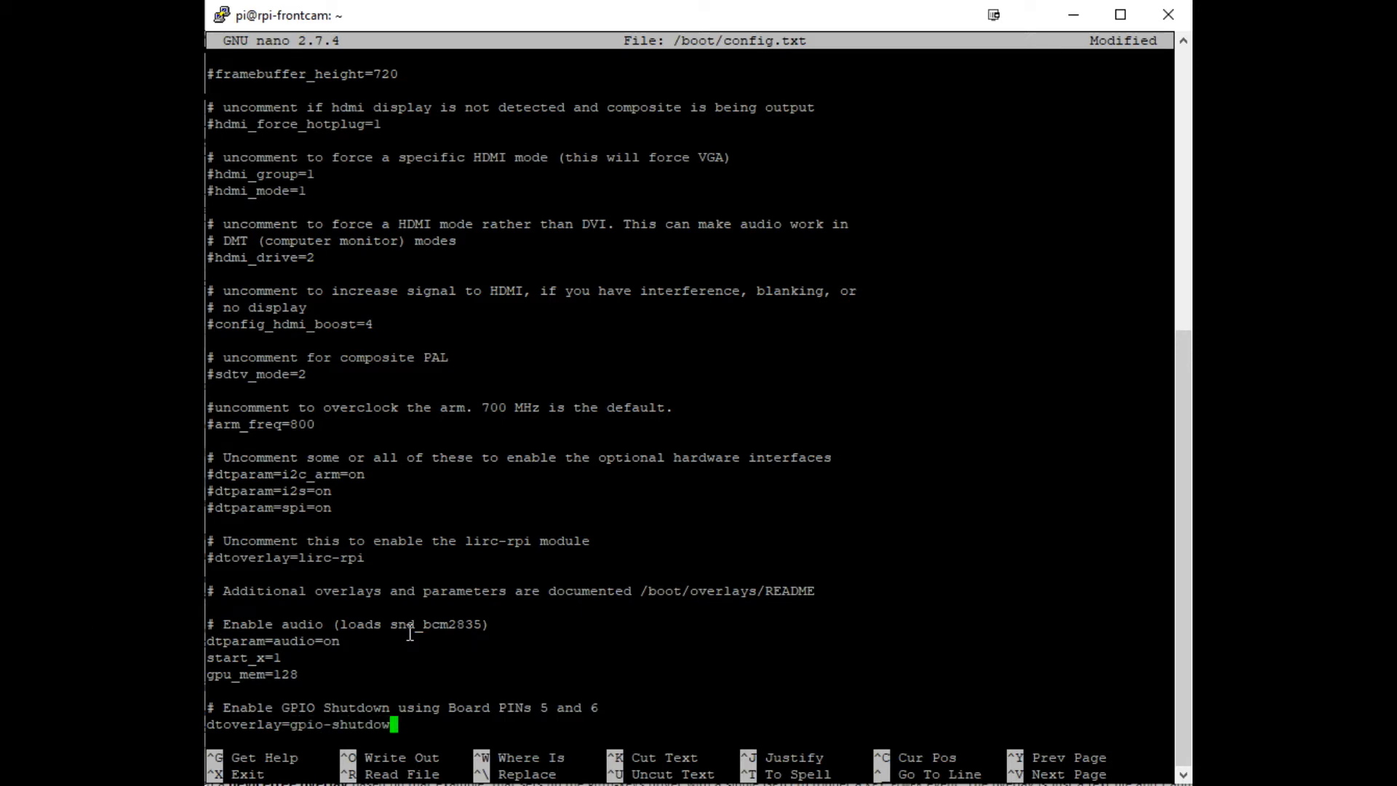
key("enter")
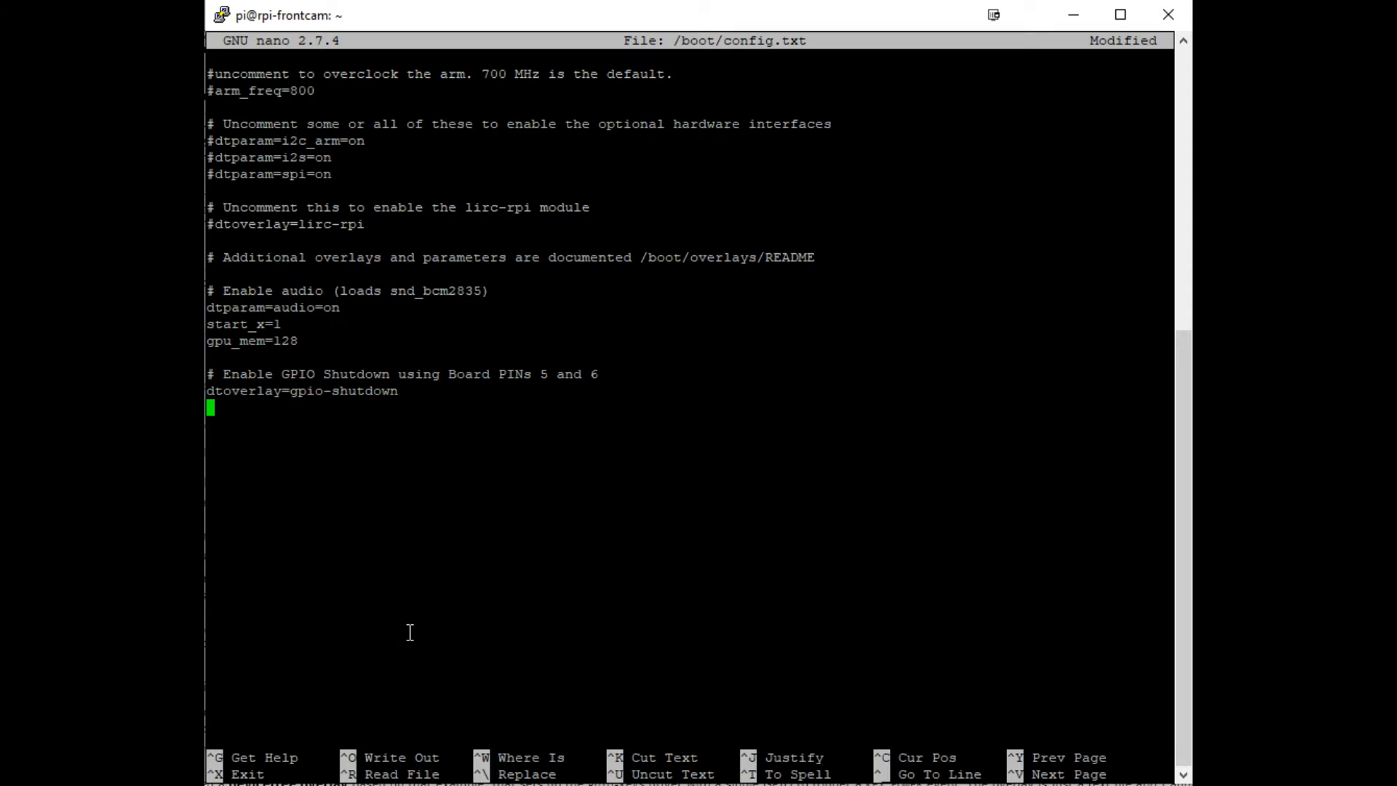
Step: Exit nano, saving /boot/config.txt under its existing name
key("ctrl+x")
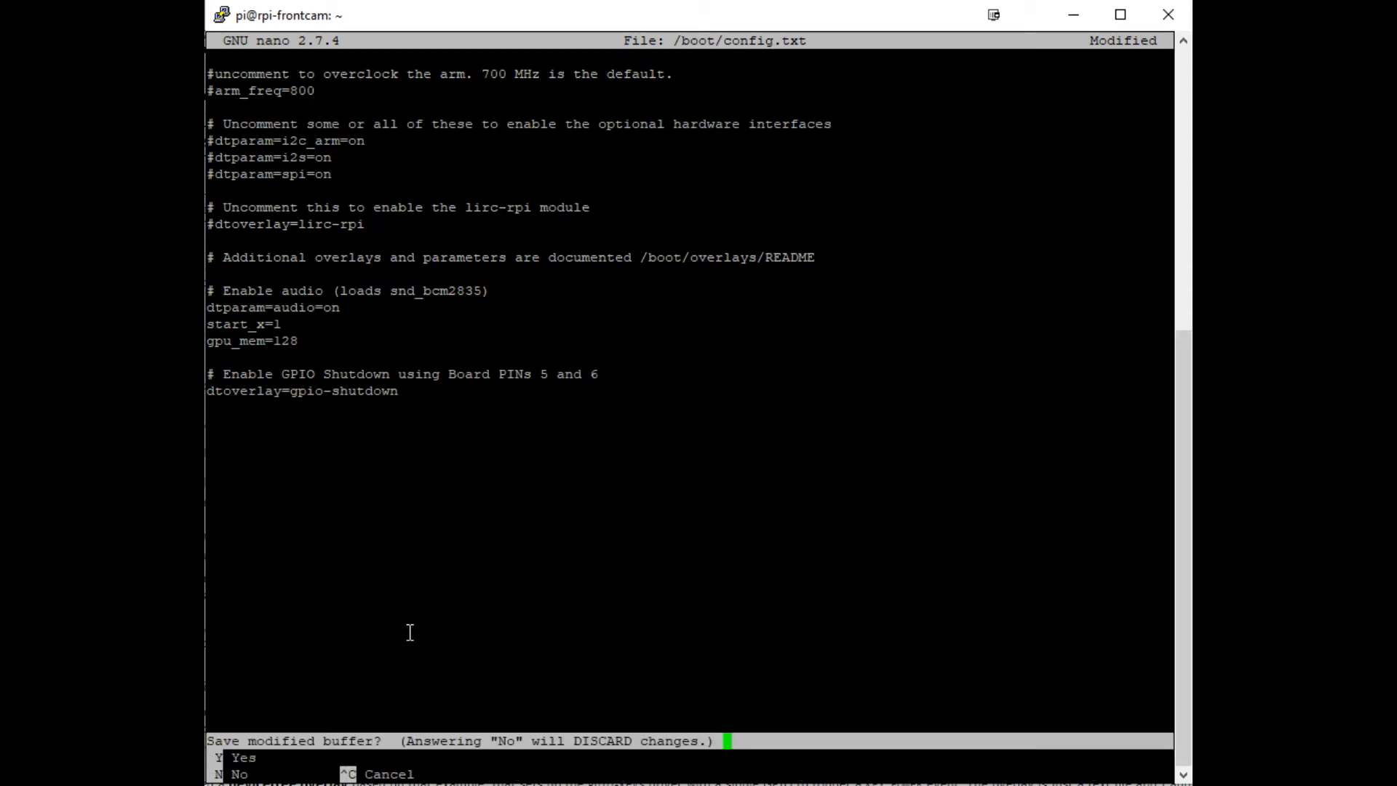
key("y")
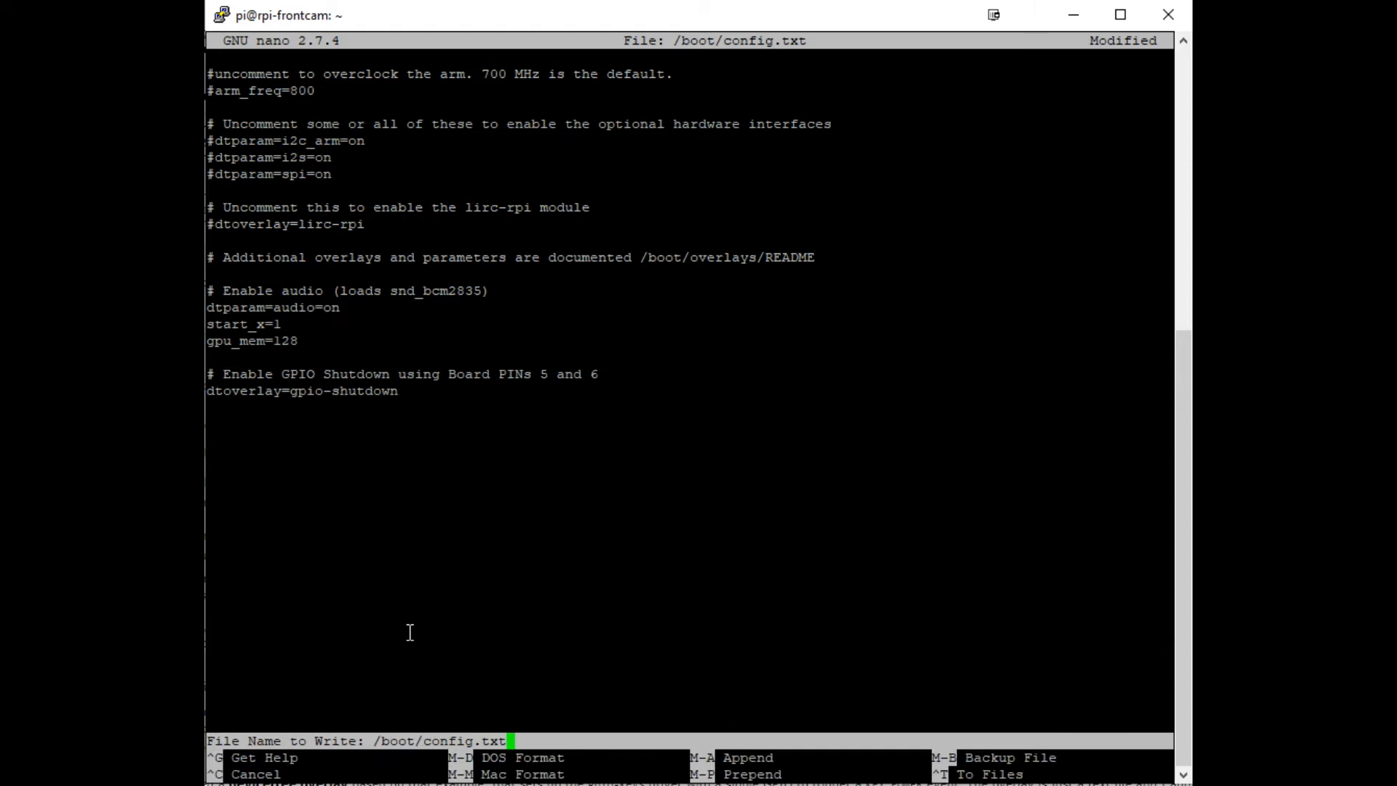
key("enter")
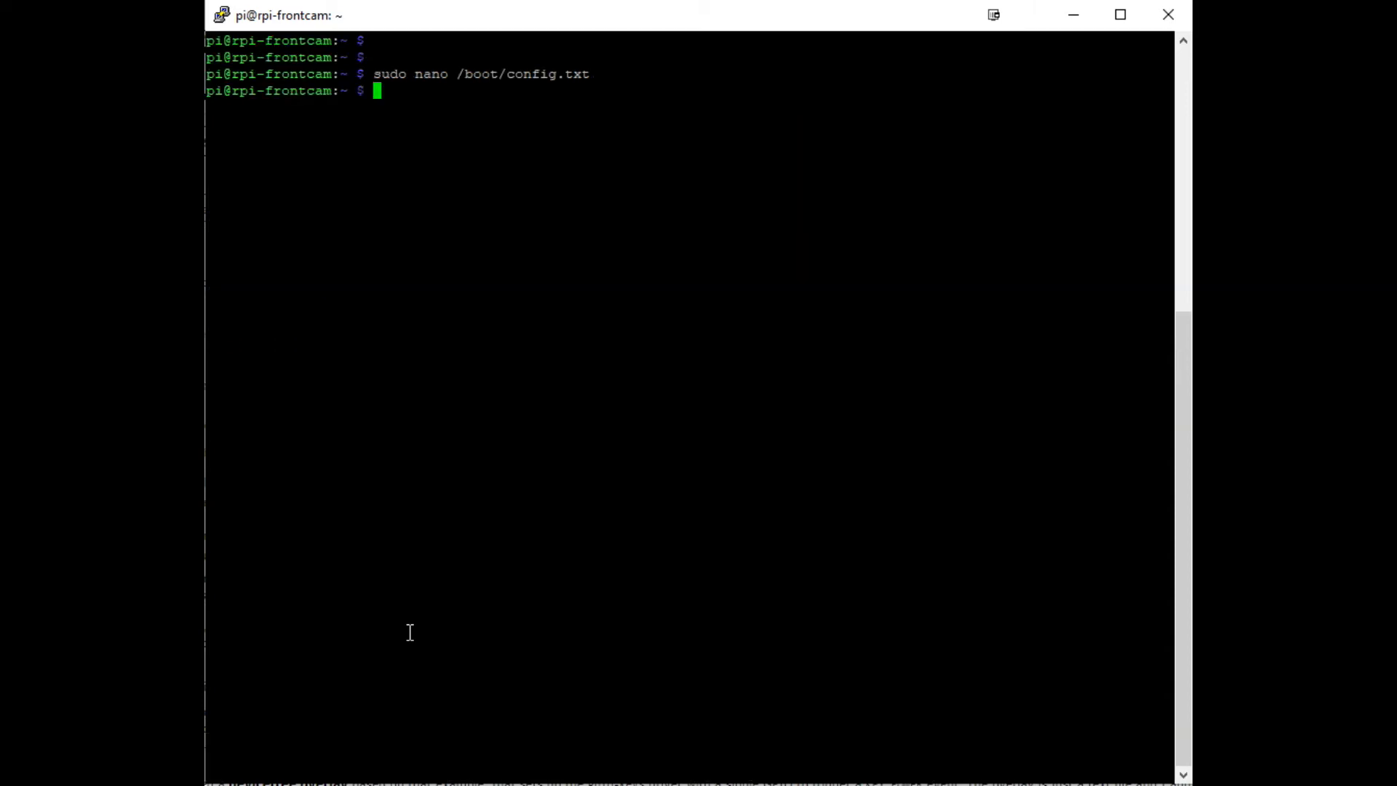